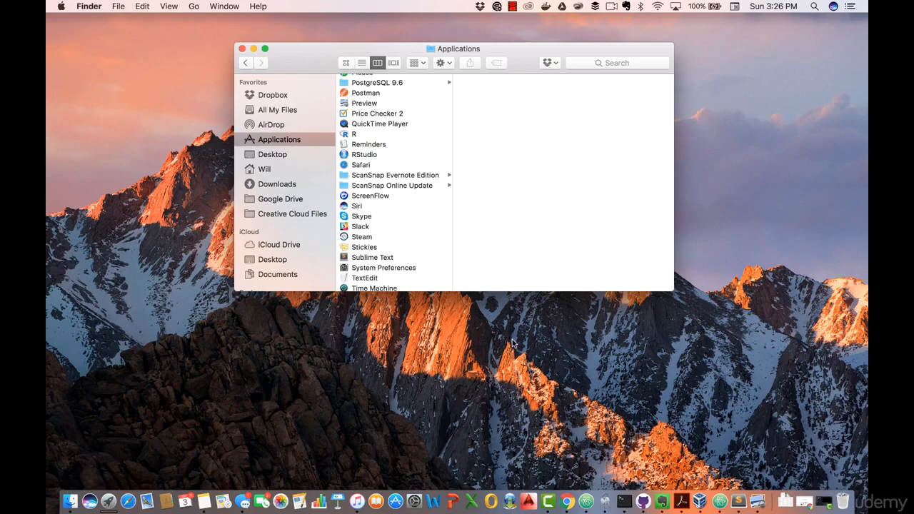
mouse_move(538, 372)
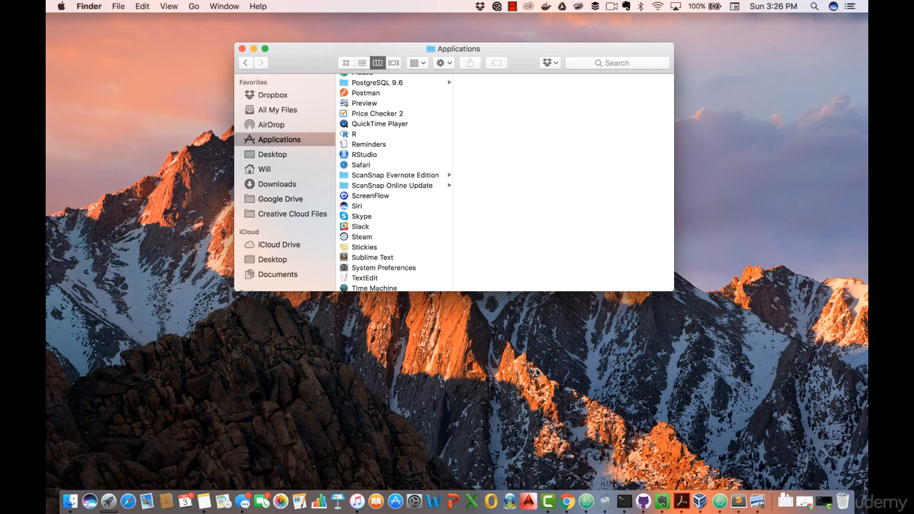
mouse_move(437, 360)
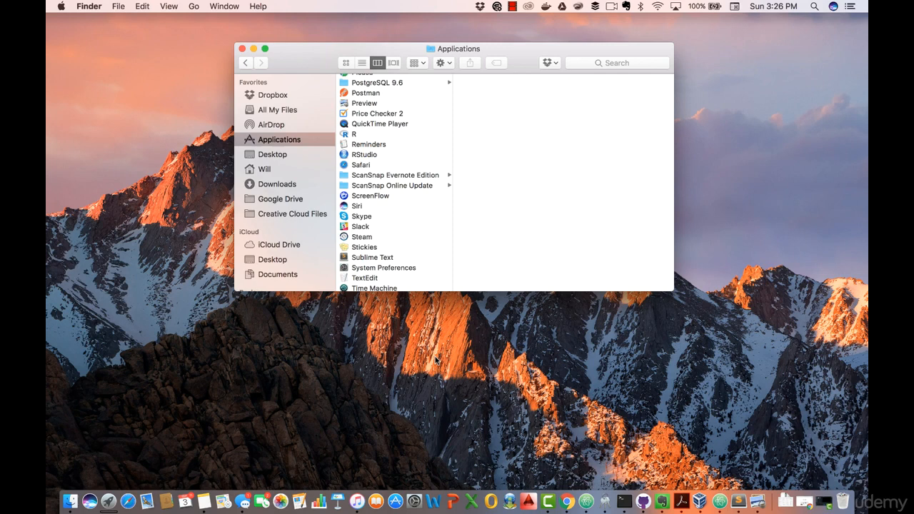
mouse_move(446, 283)
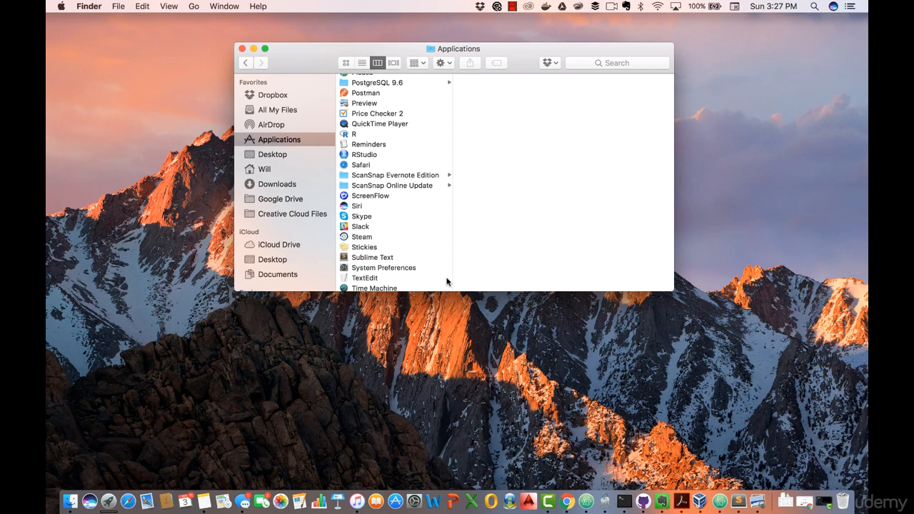
mouse_move(377, 86)
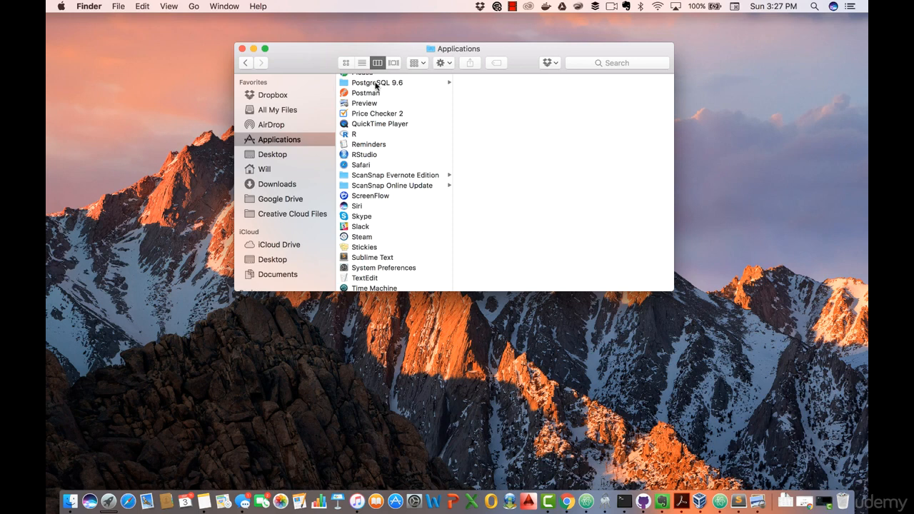
Launch pgAdmin 4 from the PostgreSQL 9.6 folder in Applications.
click(377, 81)
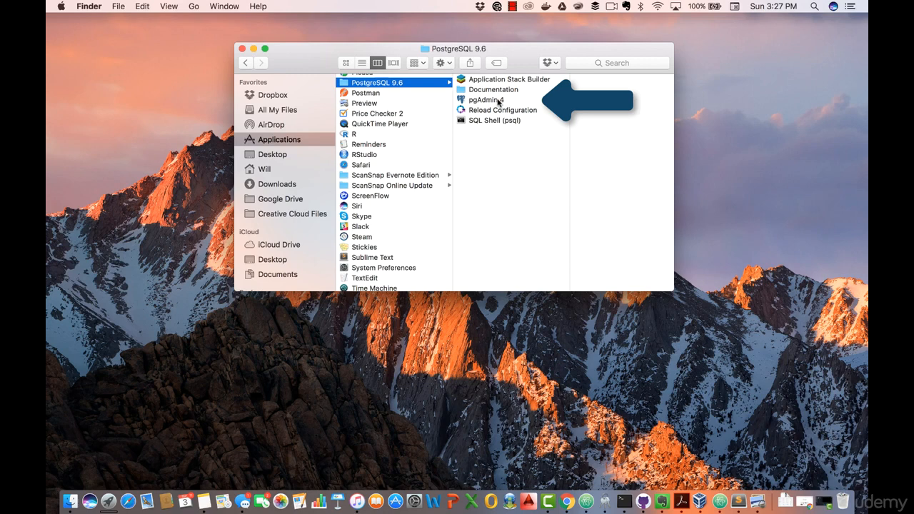
click(486, 100)
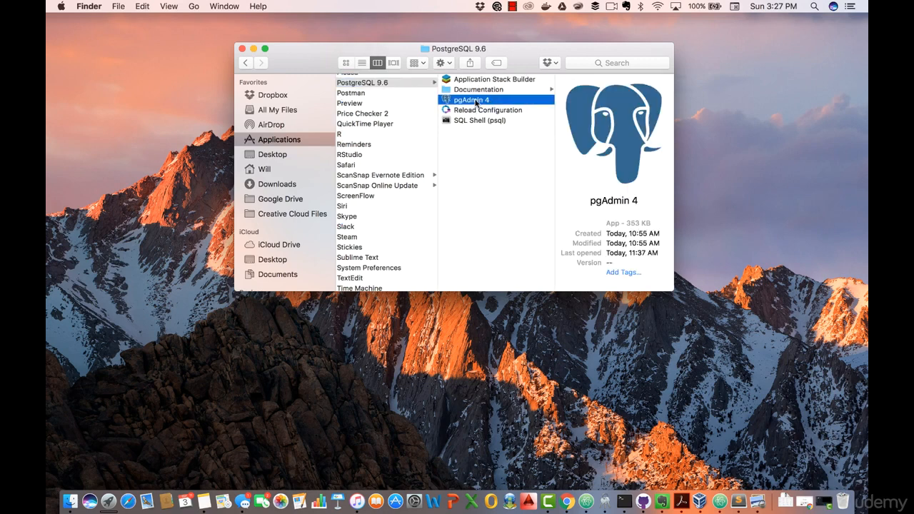
double_click(472, 100)
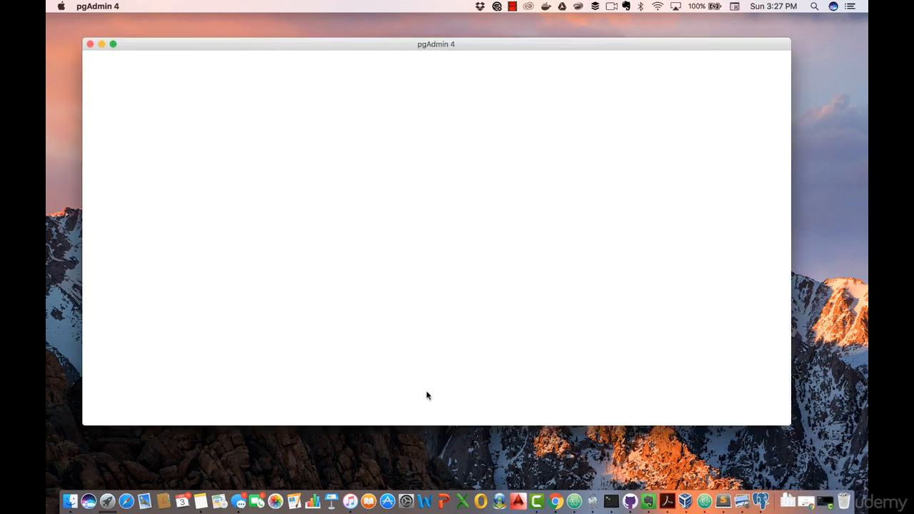
mouse_move(320, 218)
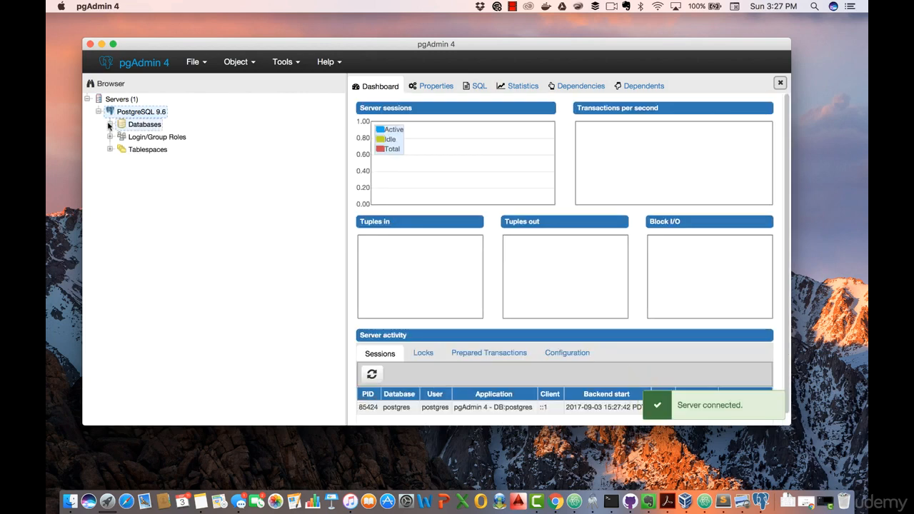
Expand the PostgreSQL 9.6 server's Databases group to show postgres.
click(108, 123)
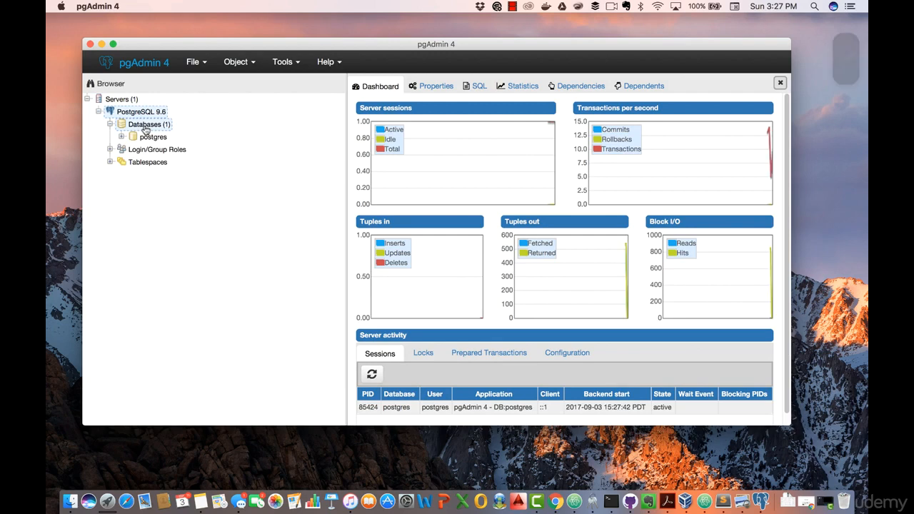
Create a new database named northwind owned by postgres and save it.
right_click(145, 123)
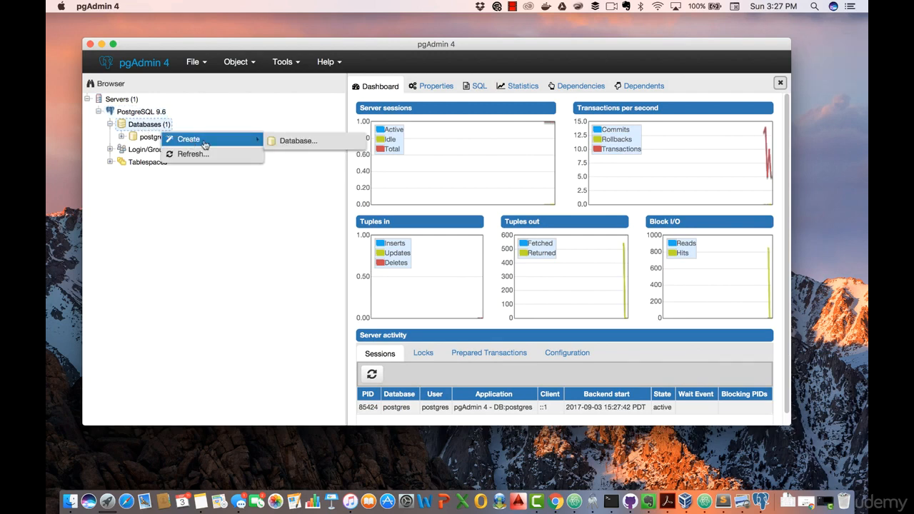
click(297, 142)
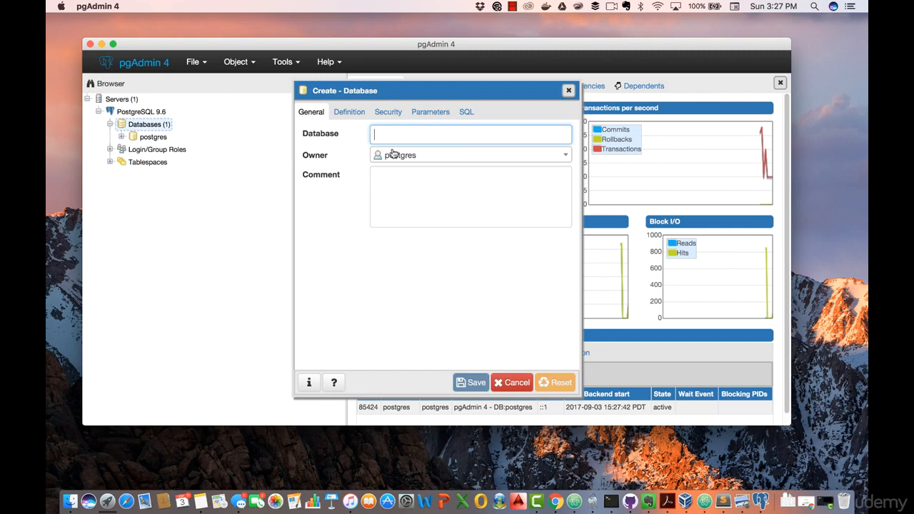
text(noth)
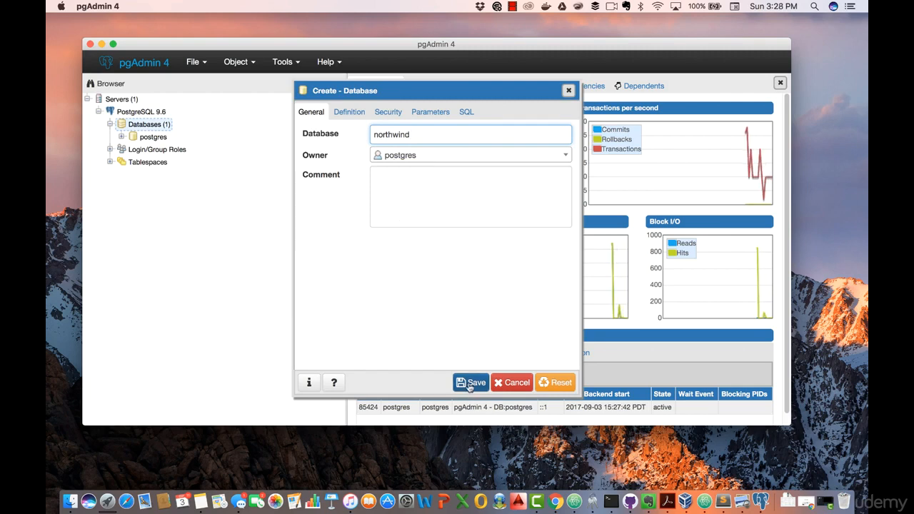
click(472, 382)
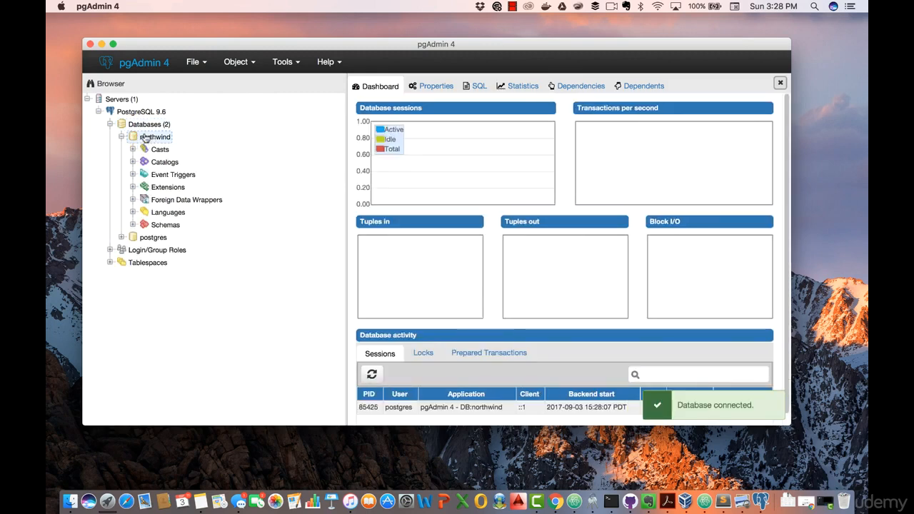
Expand northwind's Schemas and its public schema to list the object categories.
click(132, 224)
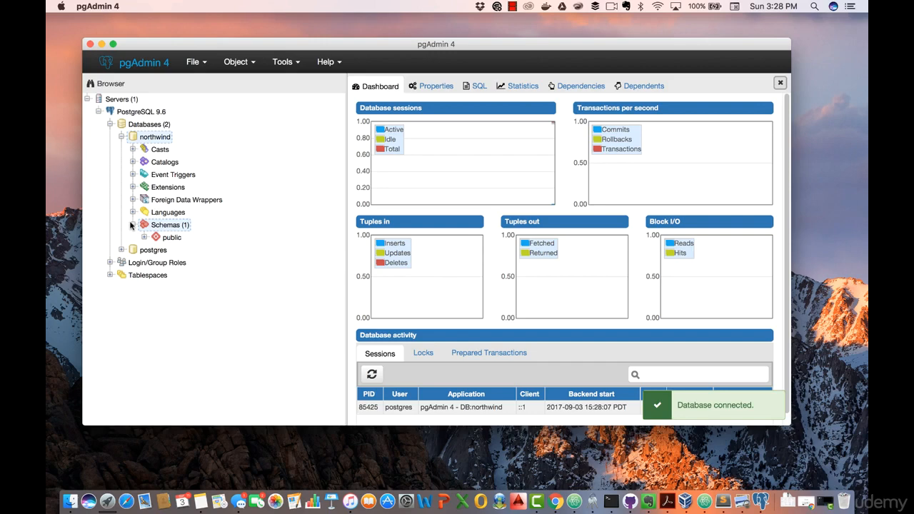
click(144, 237)
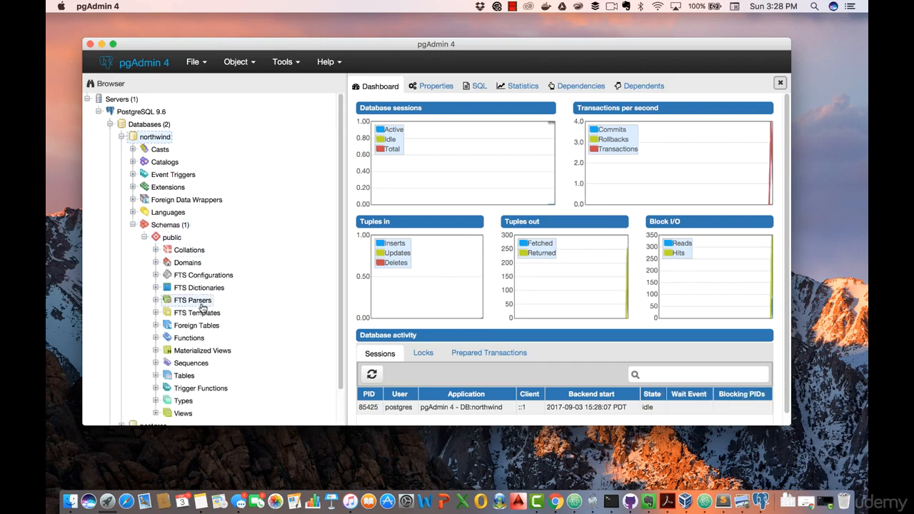
scroll(down, 3)
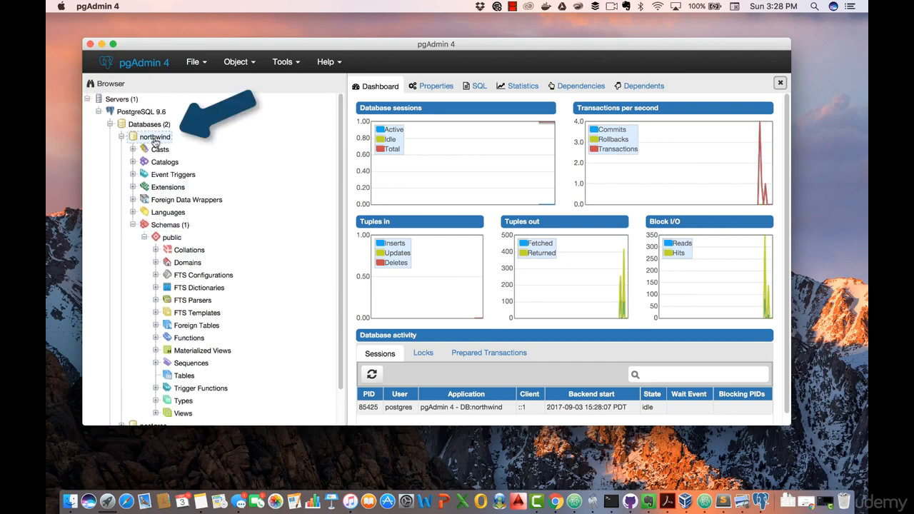
Start a Restore for the northwind database from its context actions.
right_click(154, 137)
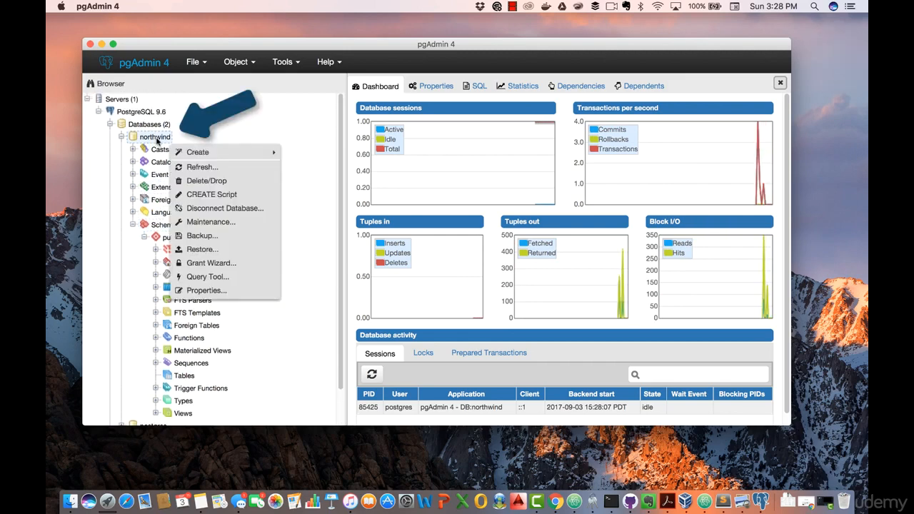
mouse_move(203, 248)
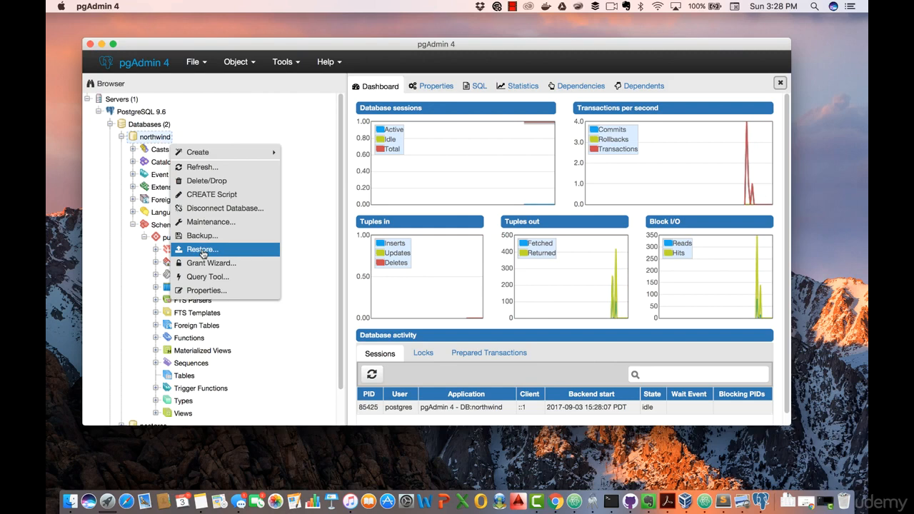
click(203, 249)
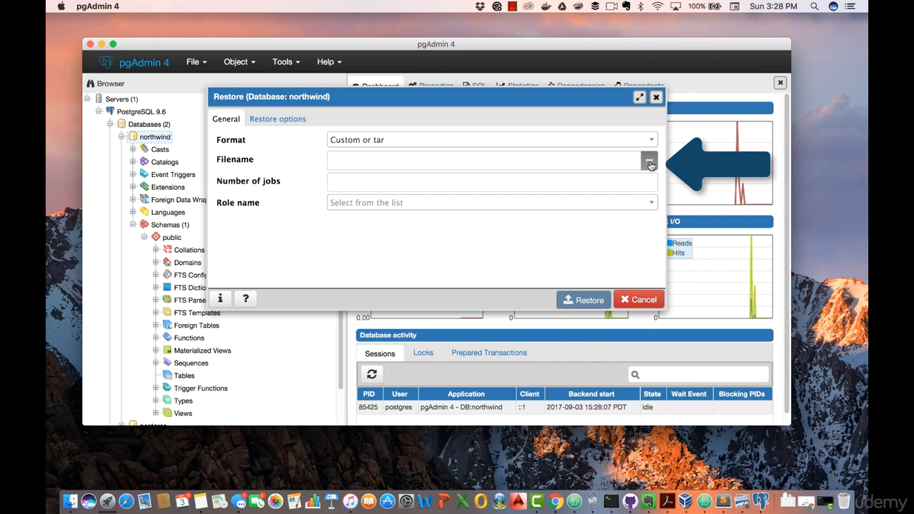
Select northwind.tar from Downloads as the backup file to restore.
click(648, 160)
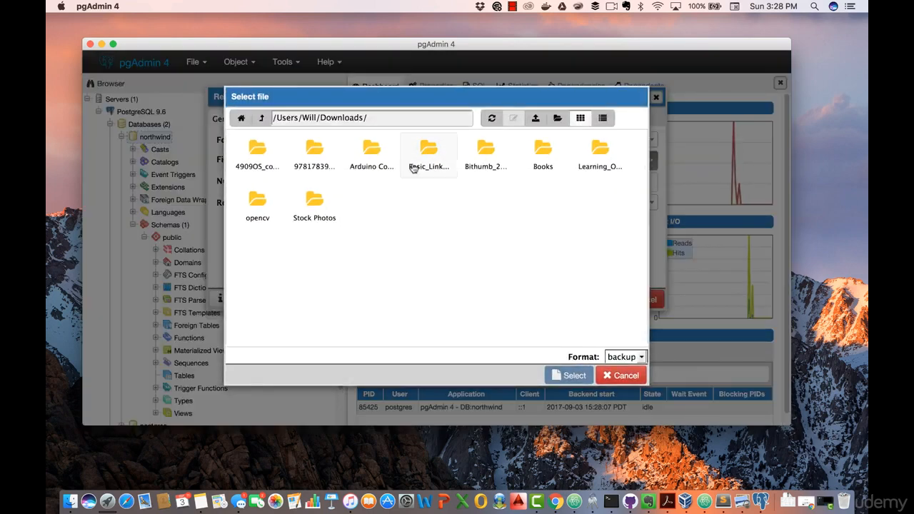
mouse_move(520, 266)
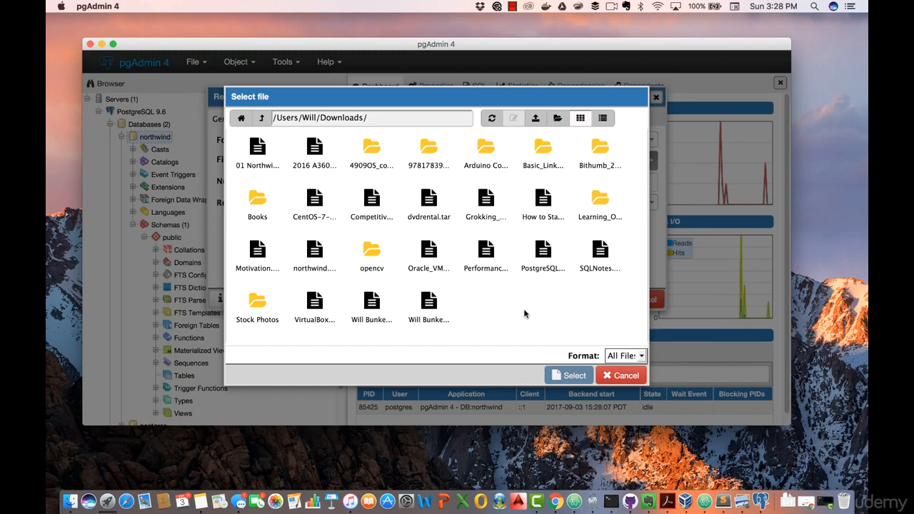
click(314, 256)
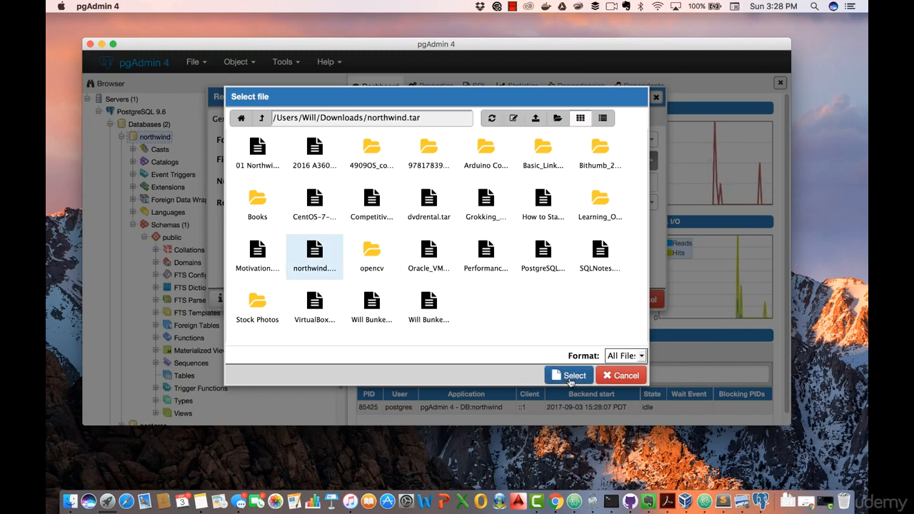
click(569, 375)
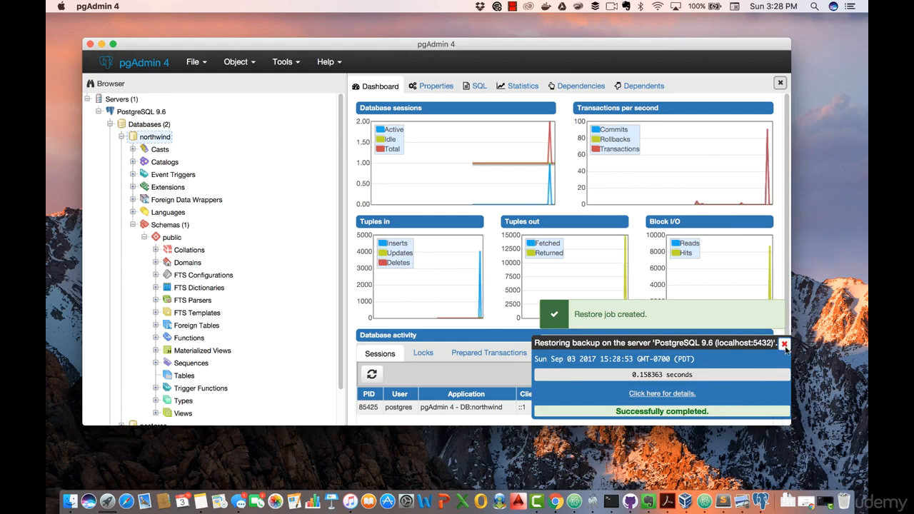
Dismiss the 'Restoring backup' notice after it reports Successfully completed.
click(786, 343)
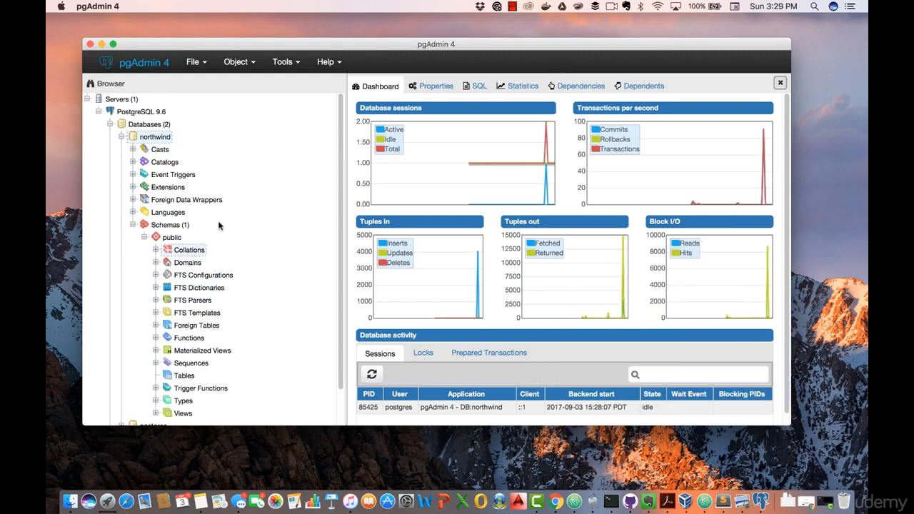